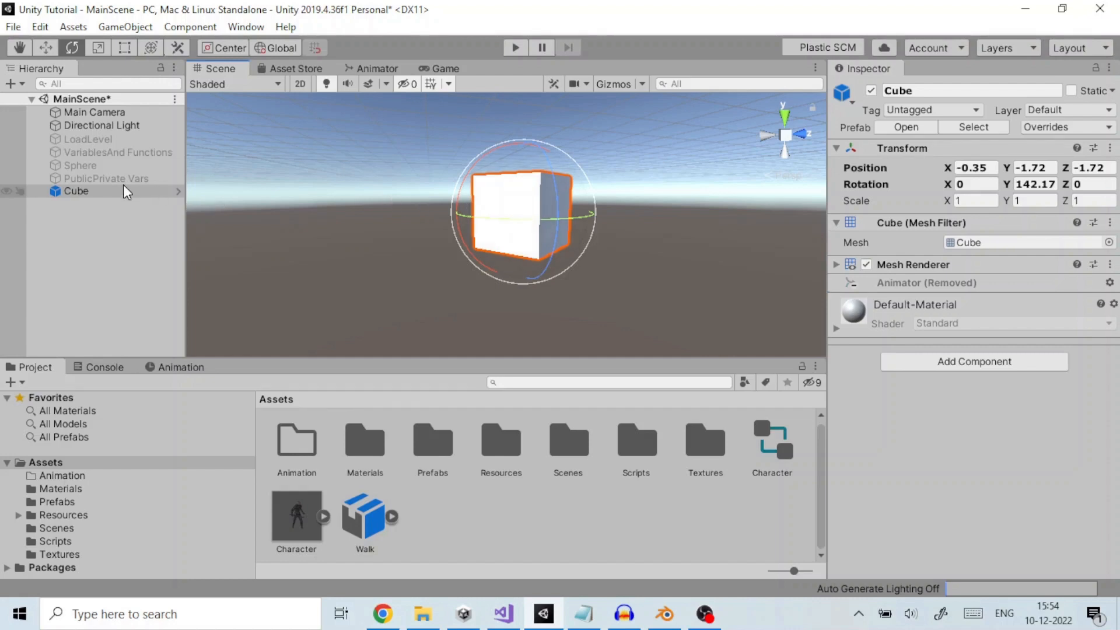
Select the Cube and open the Animation window for it.
left_click(75, 191)
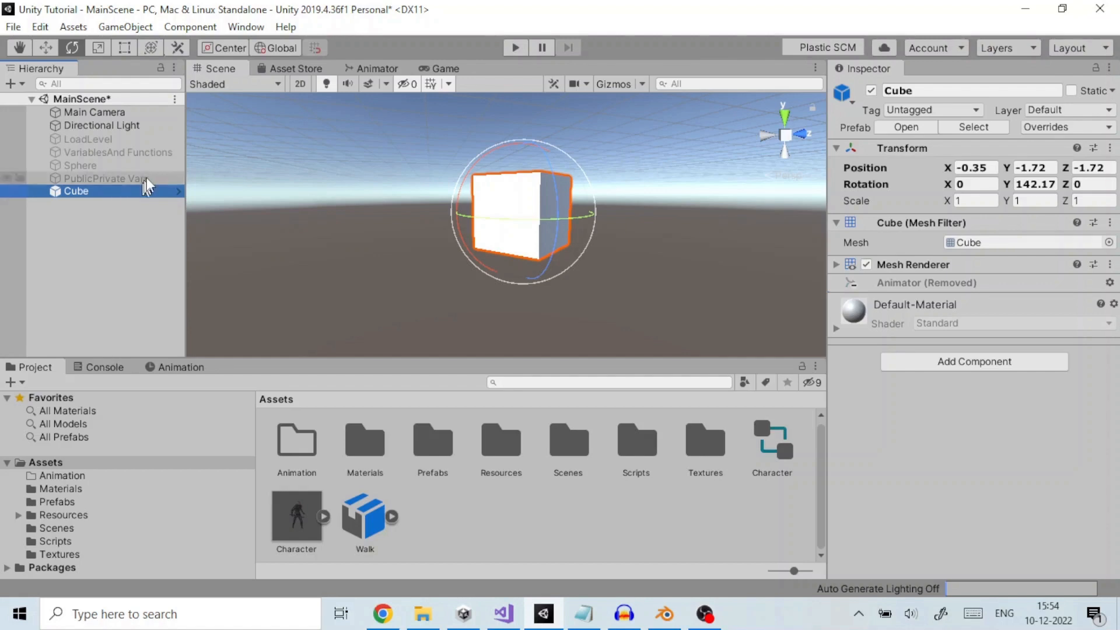
left_click(245, 27)
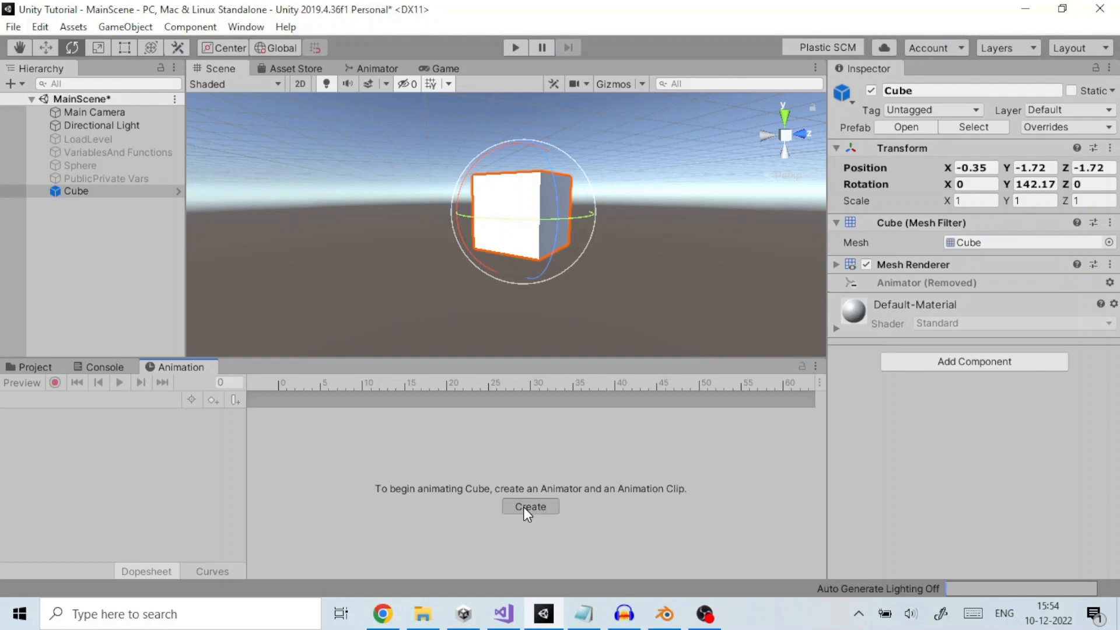
Create an animation clip named 'Cube' saved in the Animation folder.
left_click(530, 506)
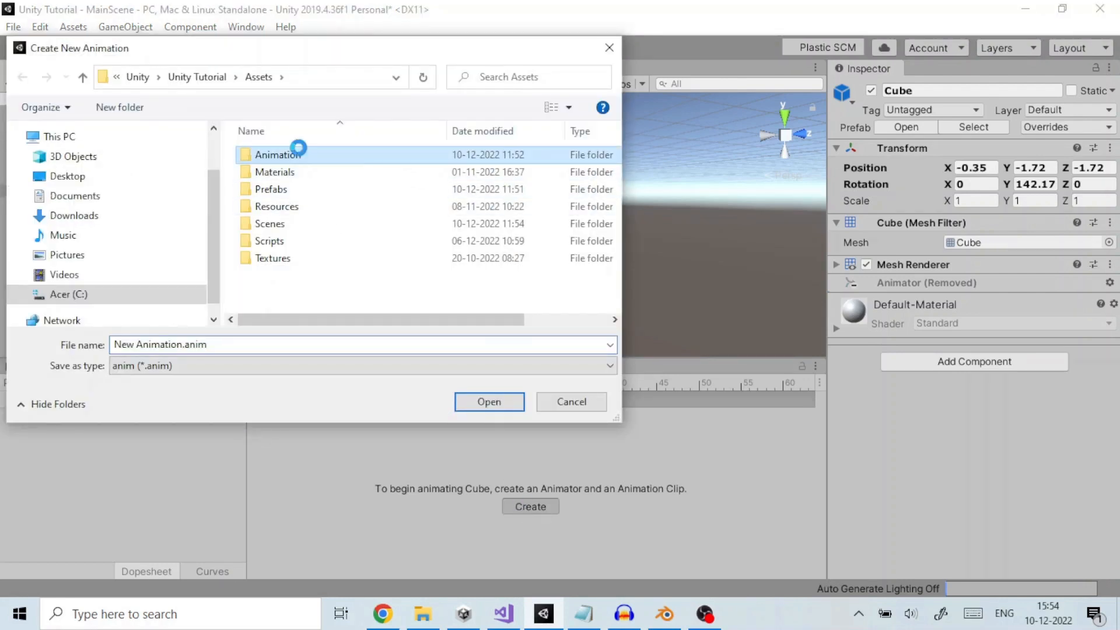
double_click(277, 154)
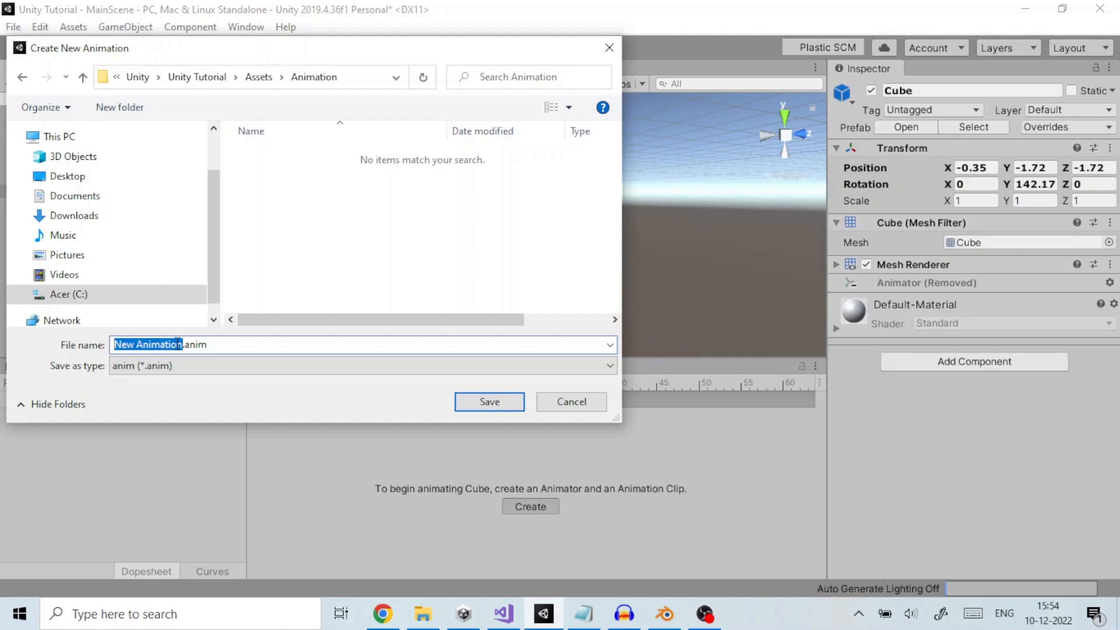
type("Cube.anim")
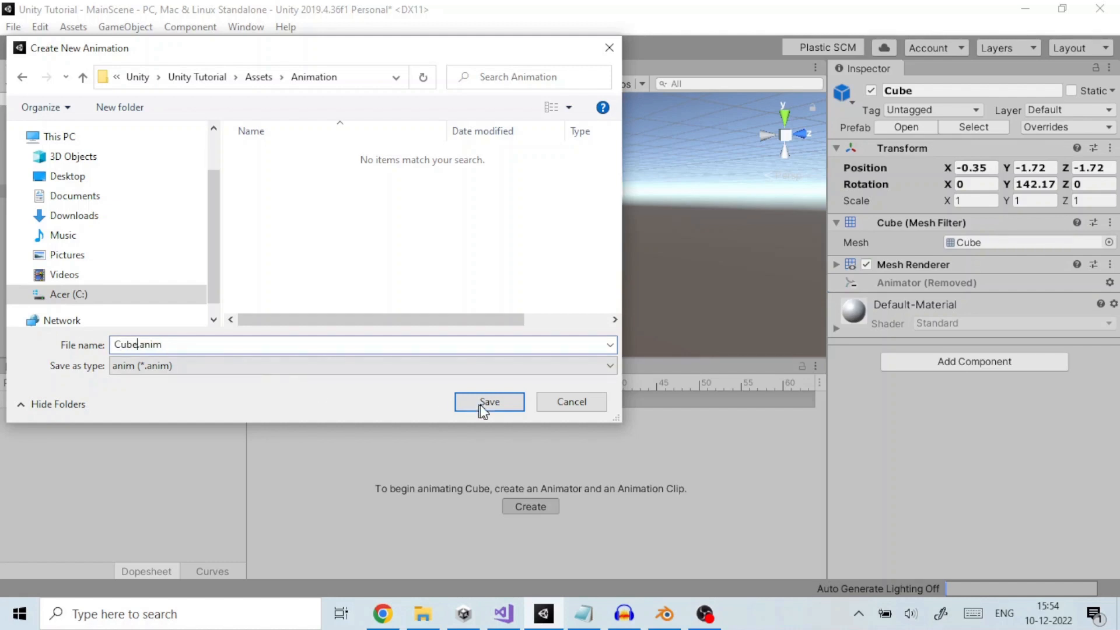
left_click(490, 402)
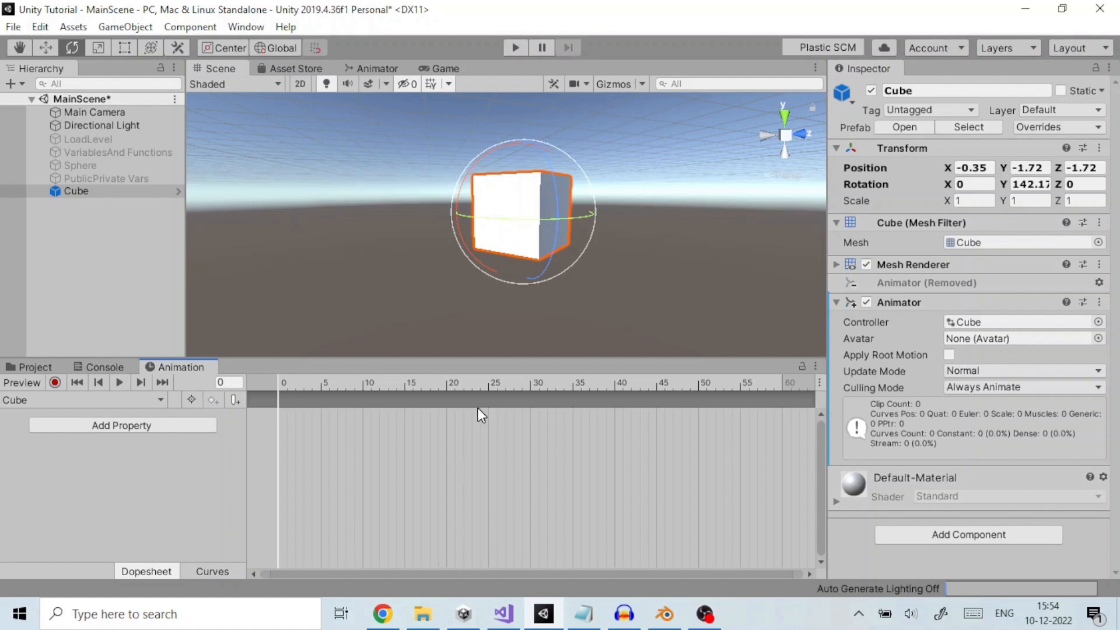
mouse_move(448, 405)
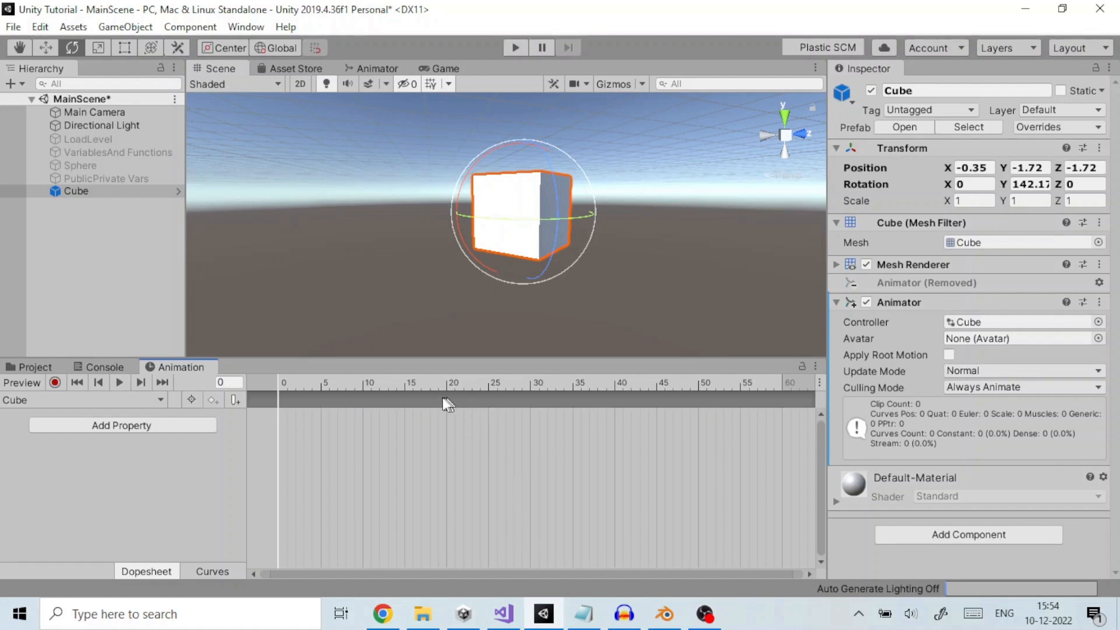
mouse_move(736, 400)
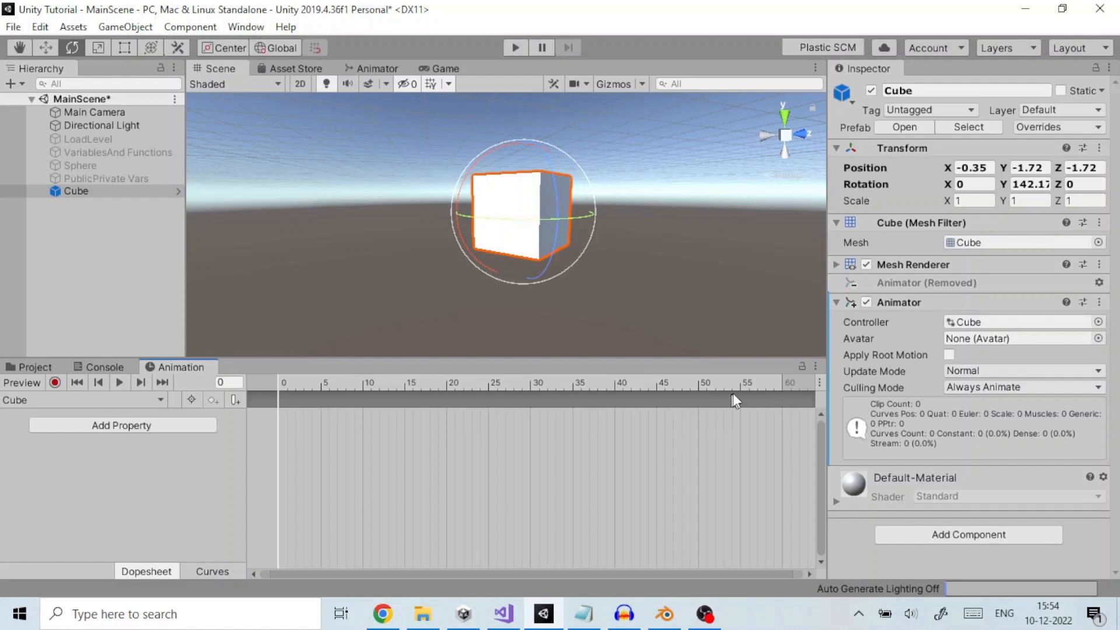
mouse_move(278, 390)
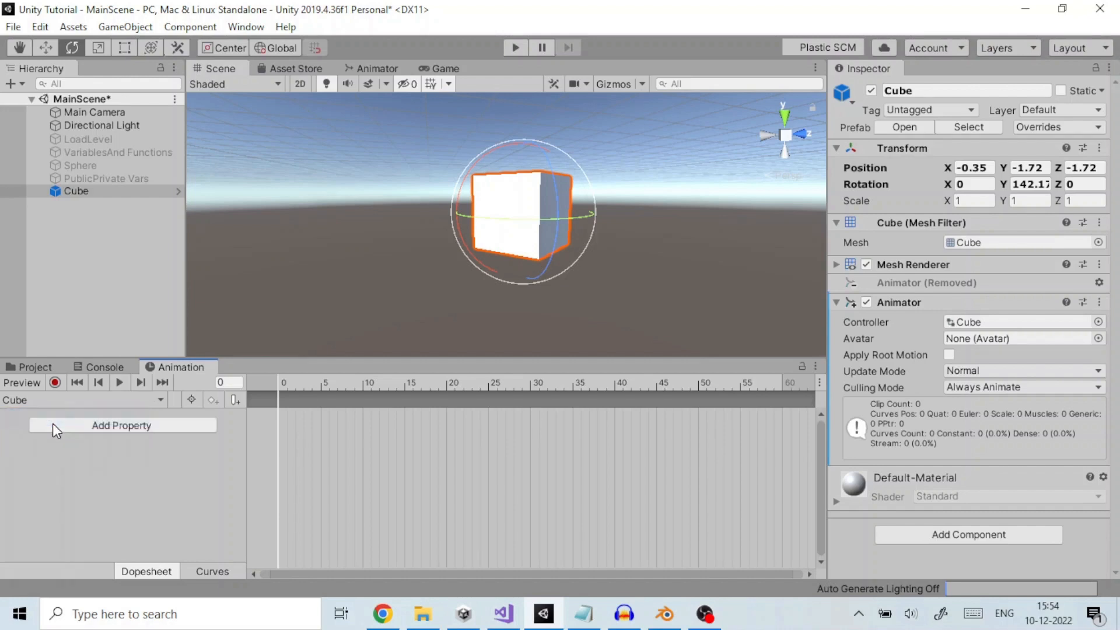
mouse_move(846, 329)
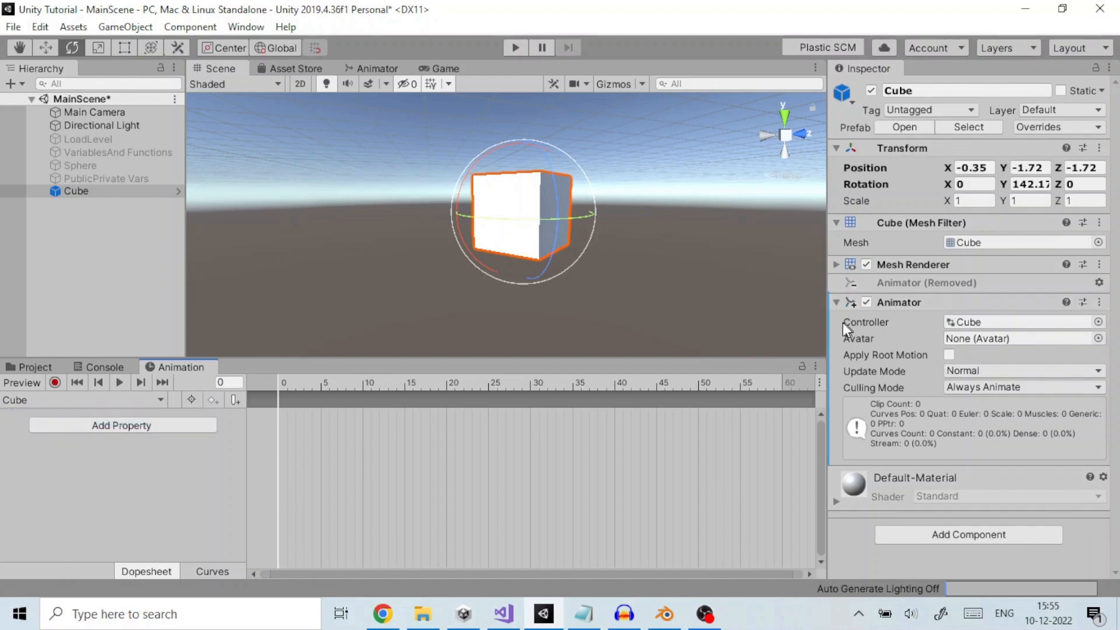
mouse_move(946, 321)
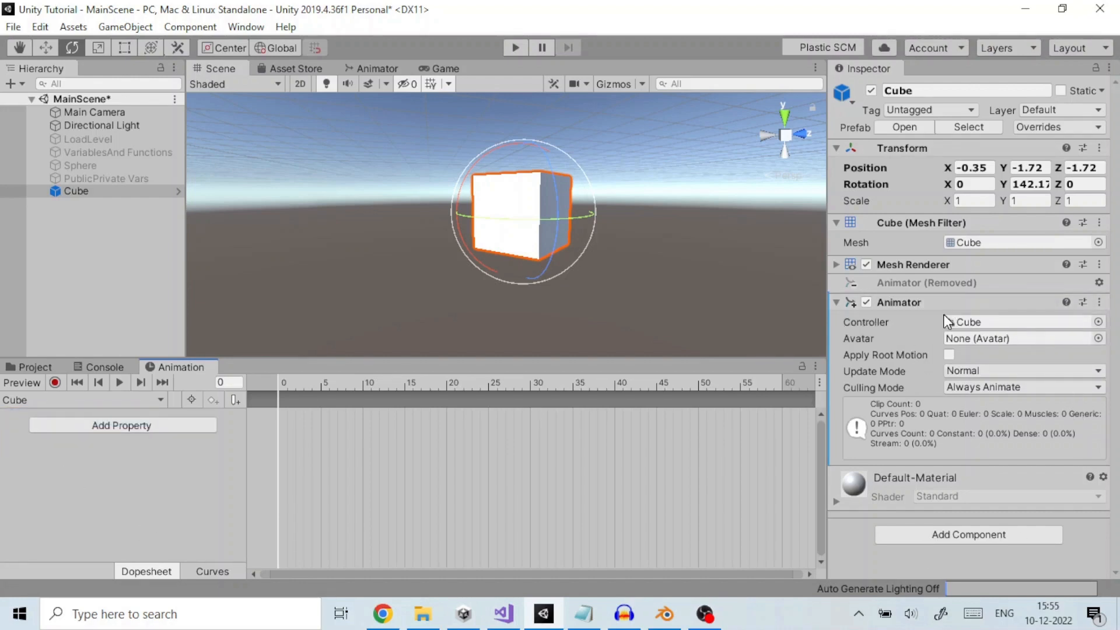
mouse_move(885, 332)
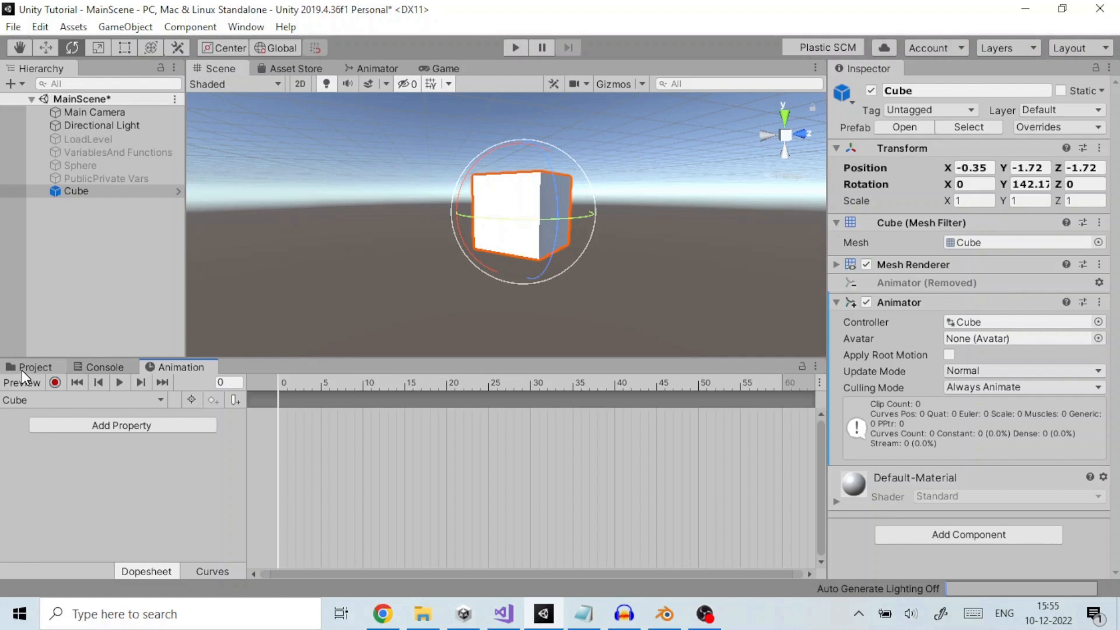
Inspect the Cube controller and Cube animation clip in Assets/Animation.
left_click(33, 366)
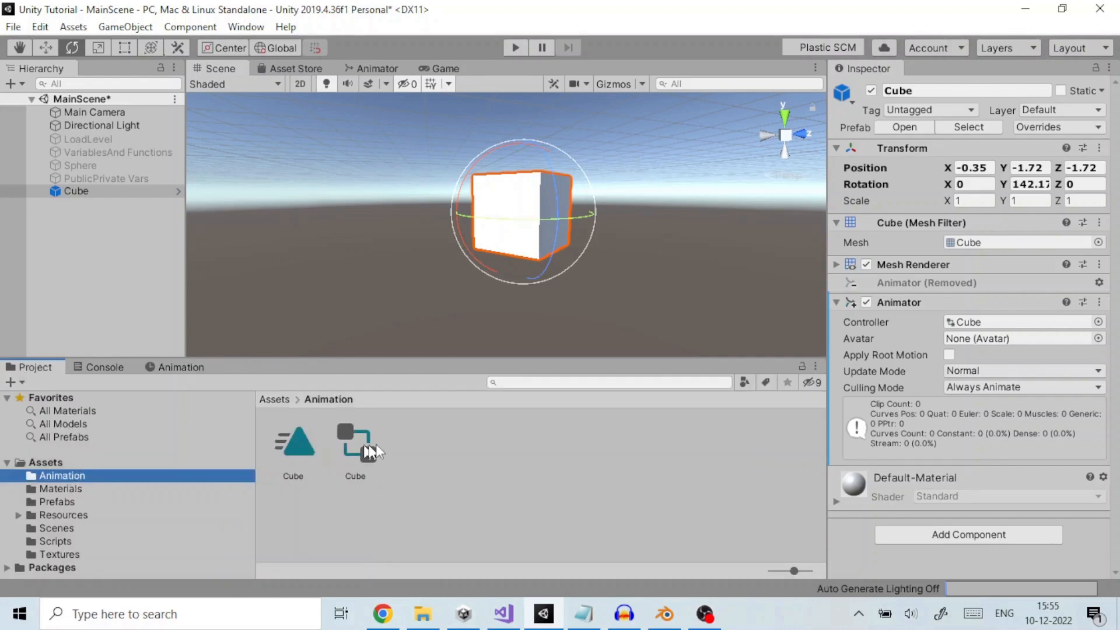
left_click(355, 443)
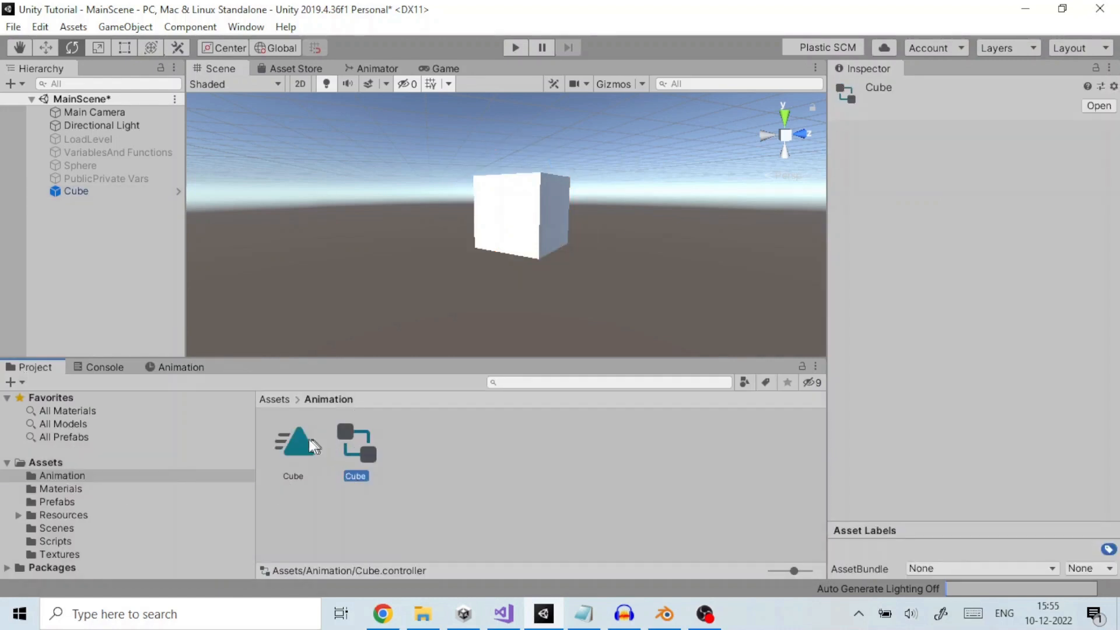
left_click(293, 441)
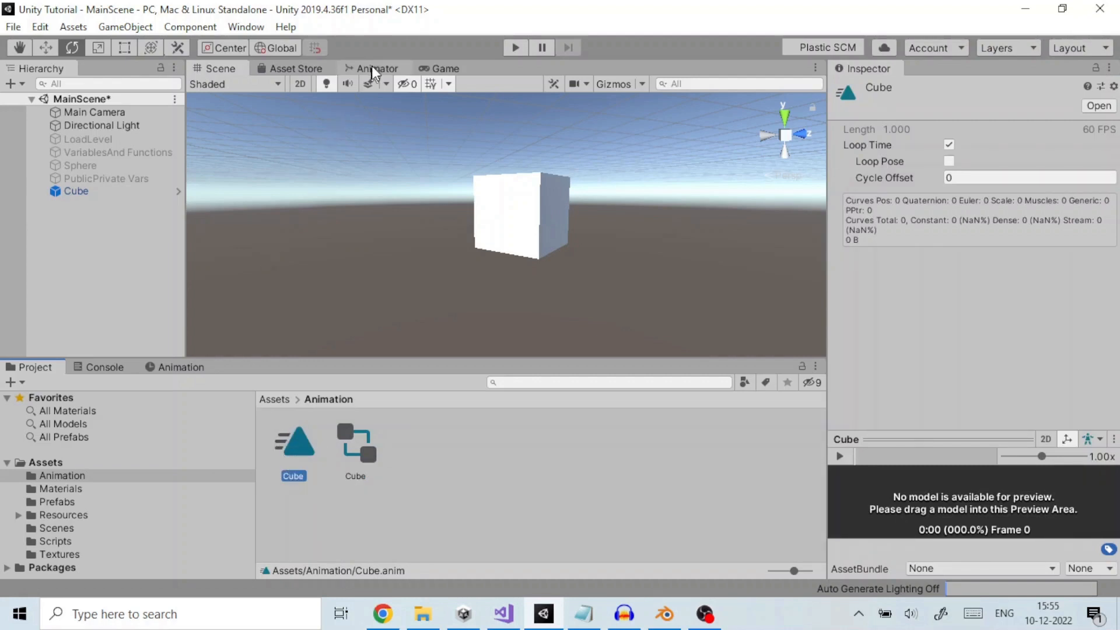
Show the Cube controller graph, then the Cube clip timeline, and switch to Game view.
left_click(376, 68)
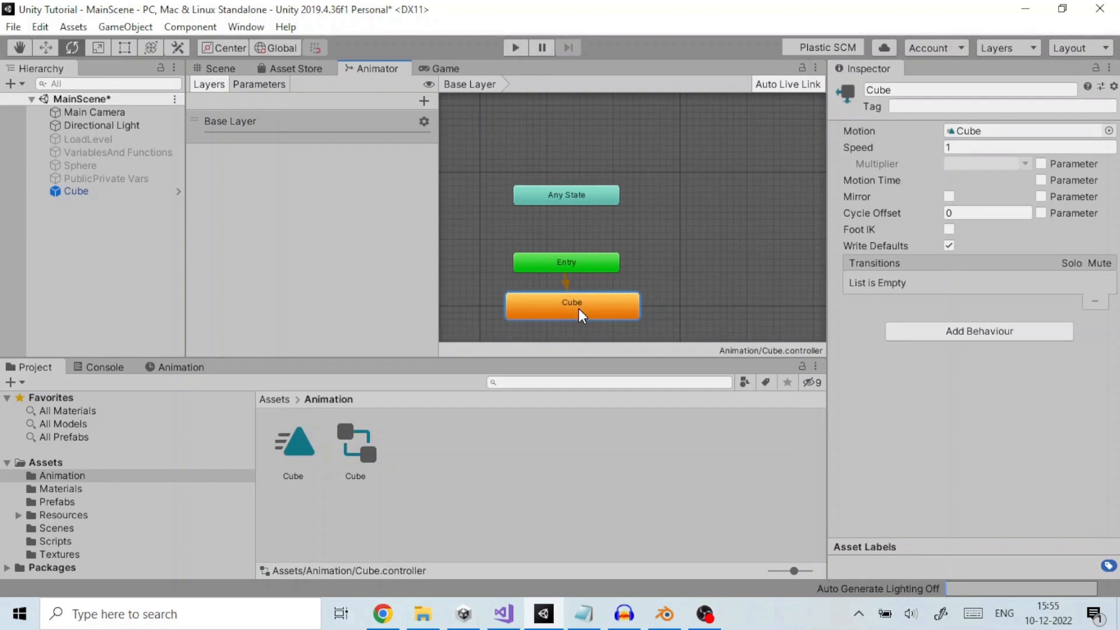
mouse_move(697, 284)
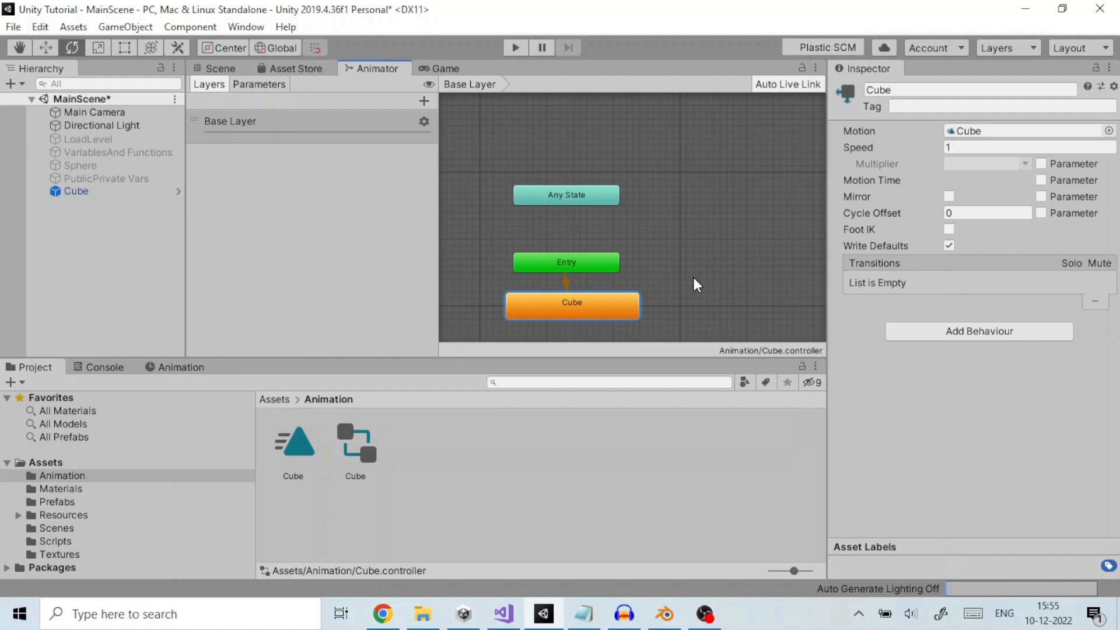
mouse_move(136, 391)
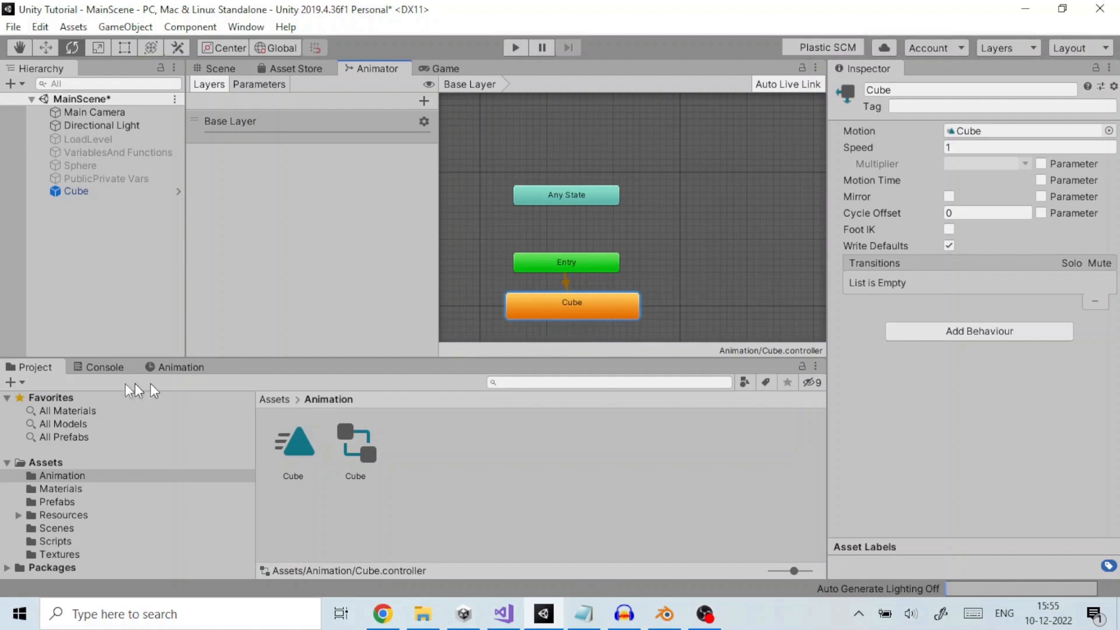
left_click(180, 366)
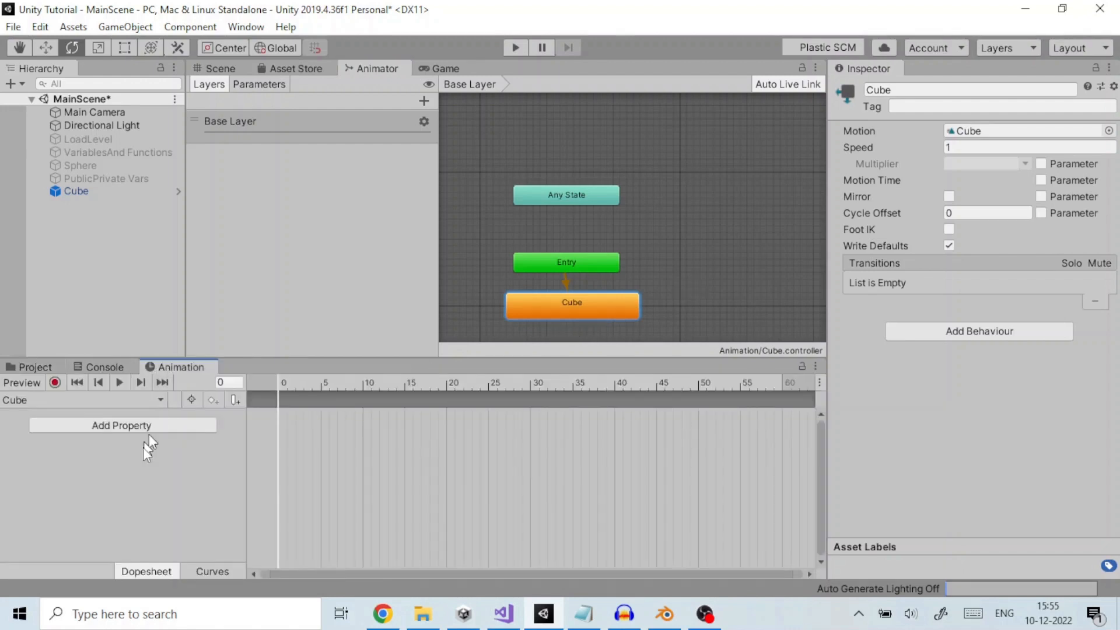
mouse_move(386, 96)
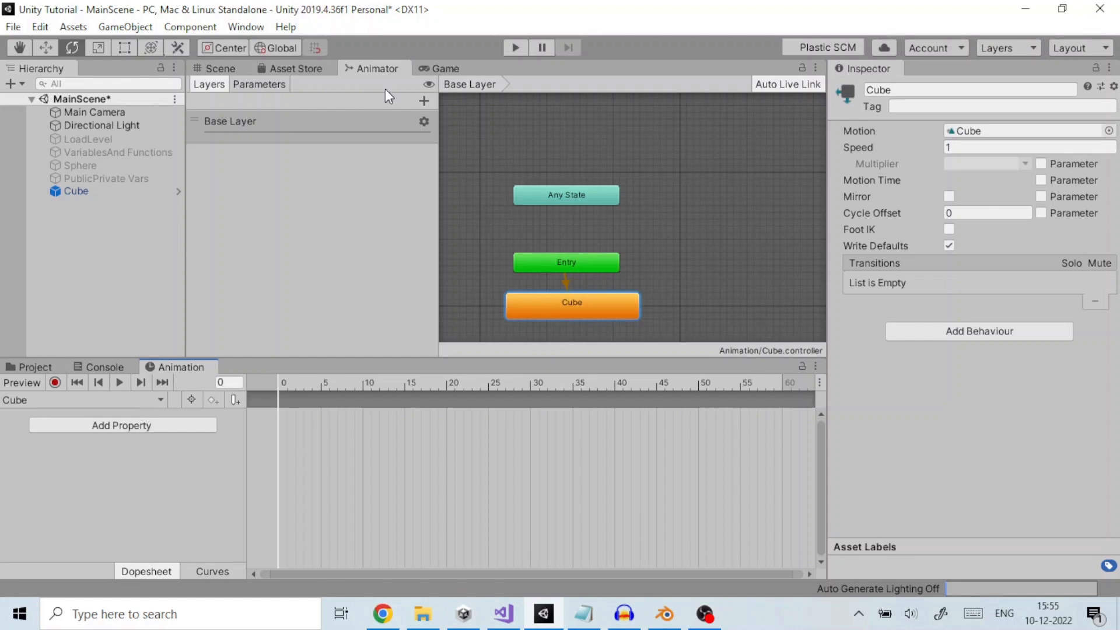
left_click(445, 68)
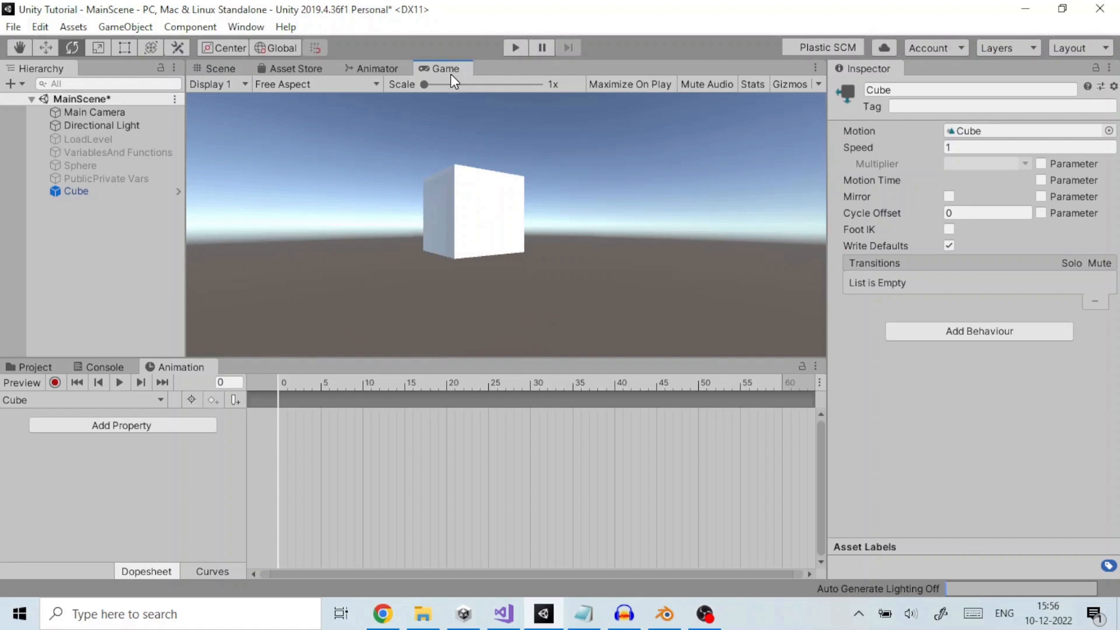
mouse_move(107, 438)
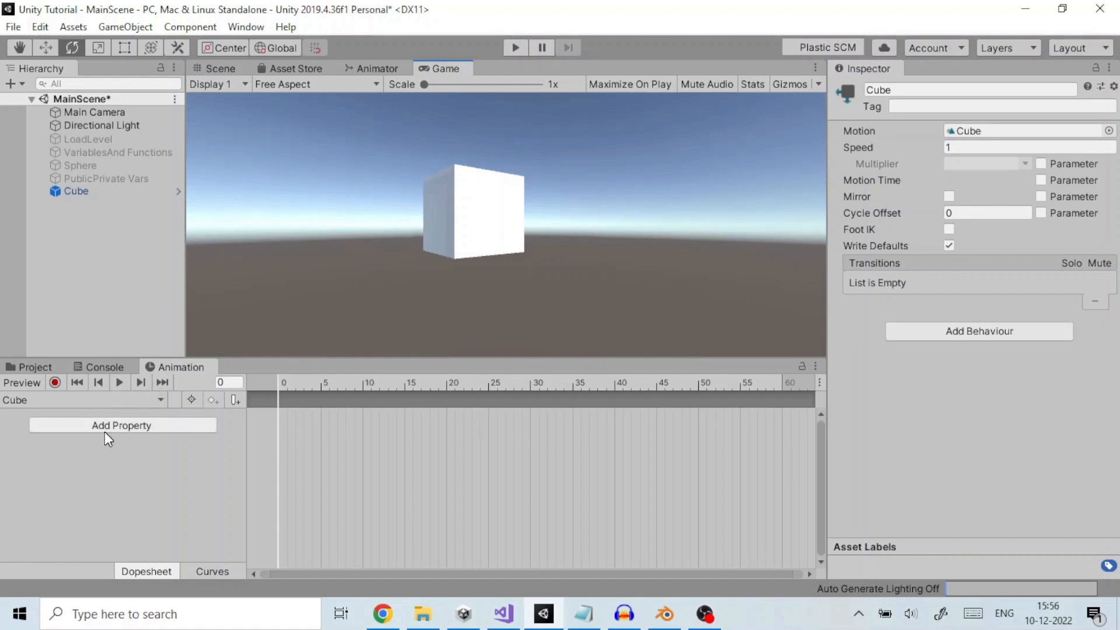
mouse_move(111, 445)
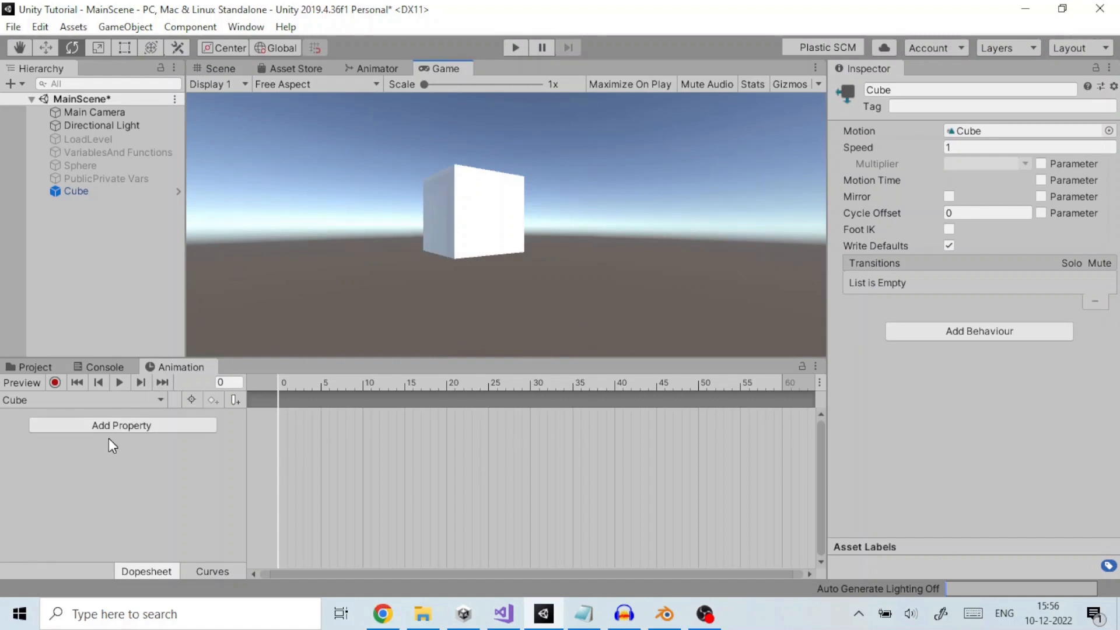
mouse_move(416, 391)
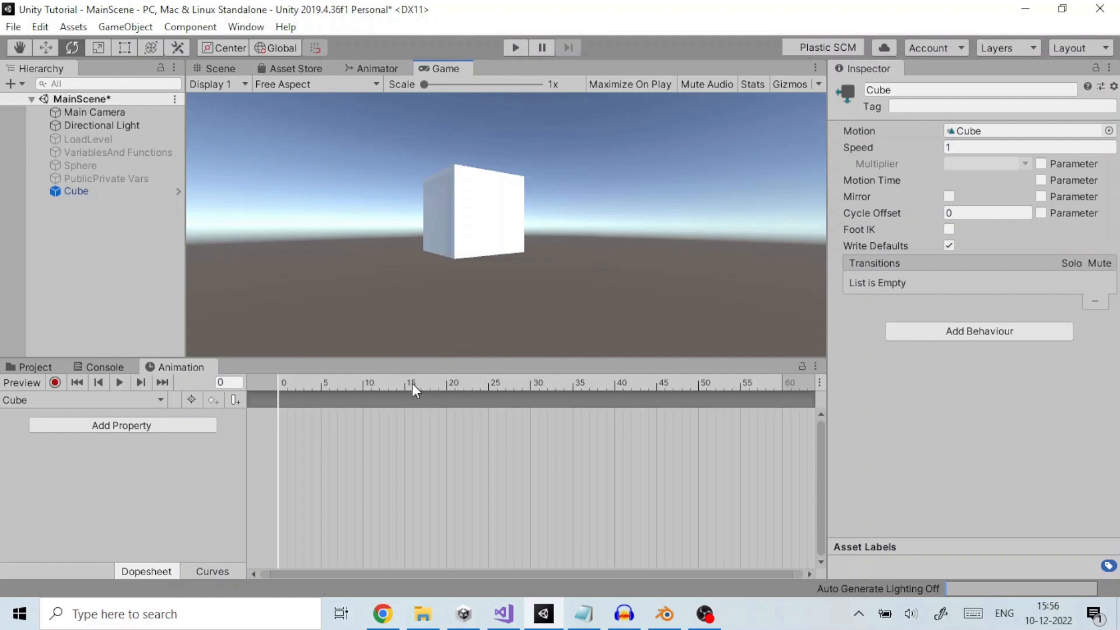
mouse_move(136, 411)
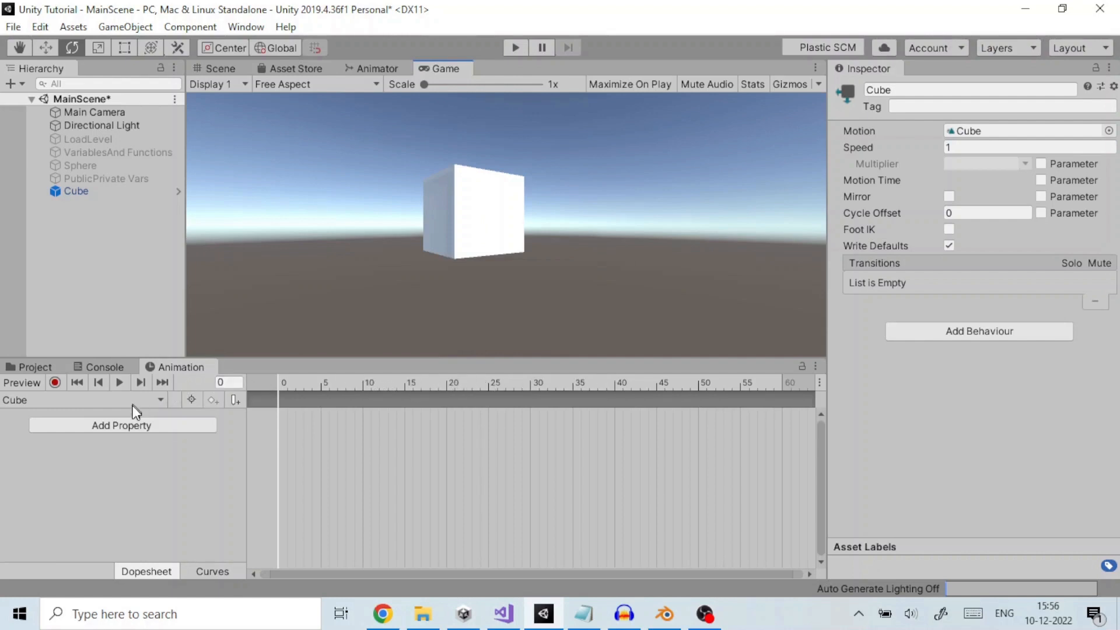
Open Add Property and expand Transform to reveal Position, Rotation and Scale.
left_click(121, 426)
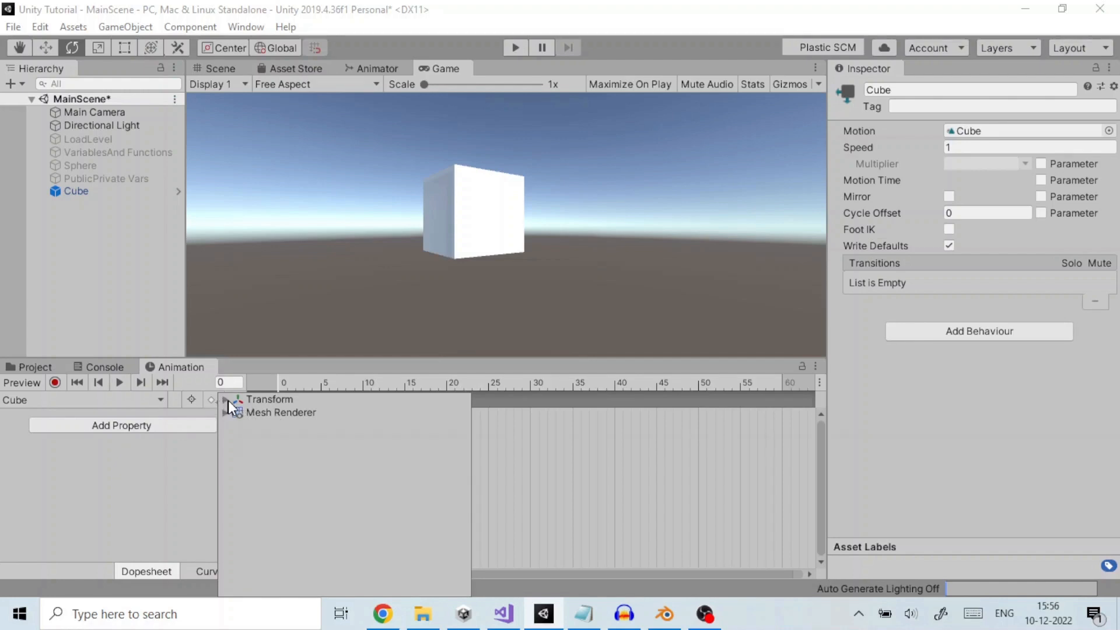
left_click(226, 399)
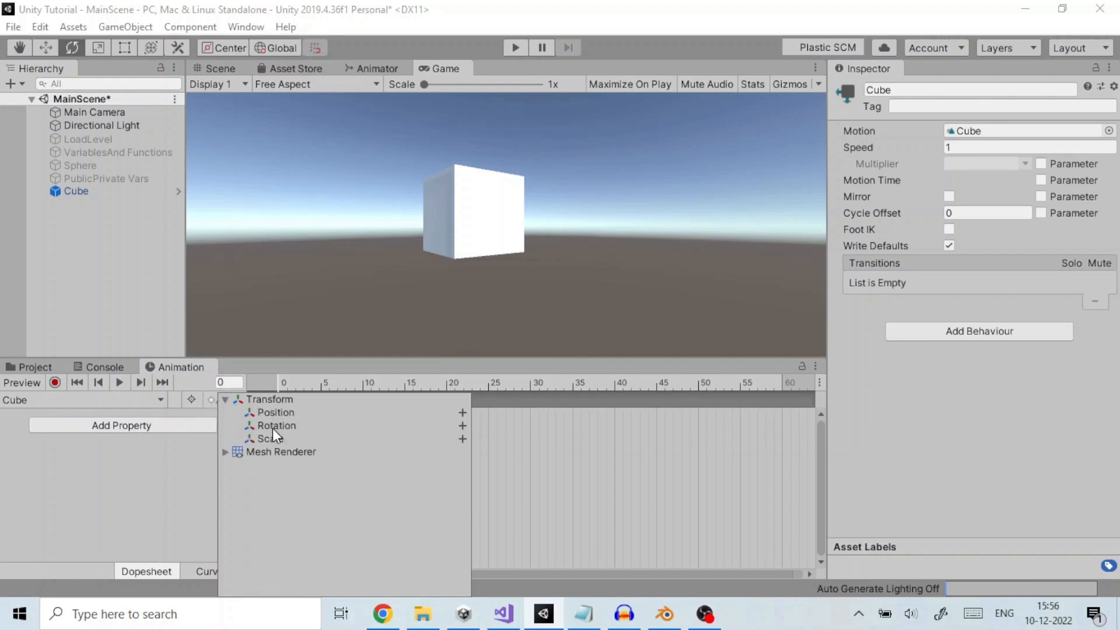
mouse_move(477, 437)
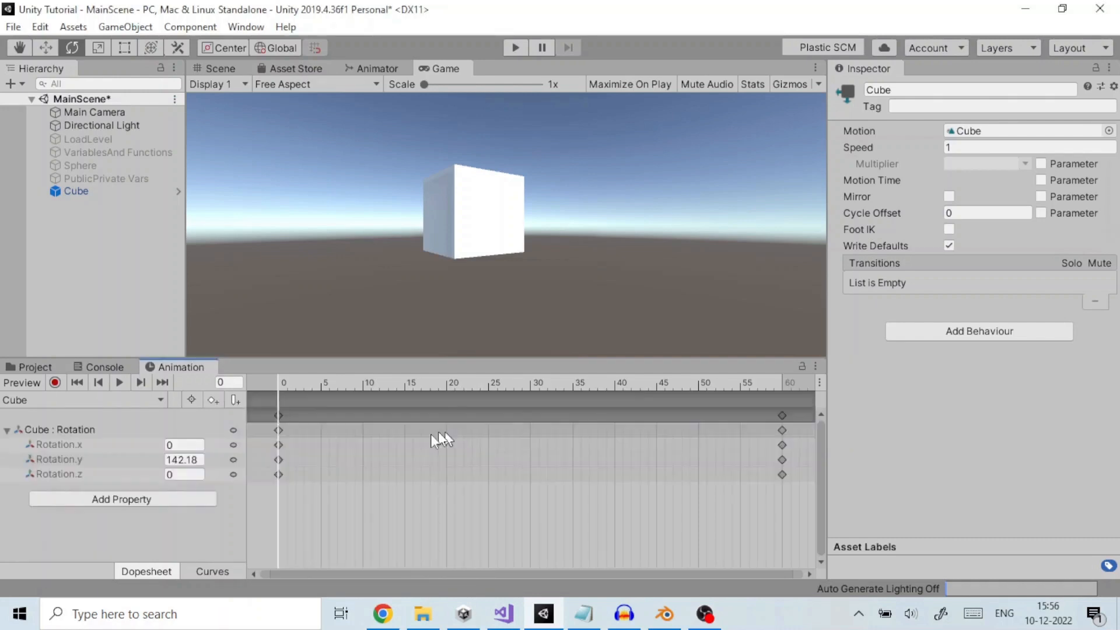
mouse_move(275, 461)
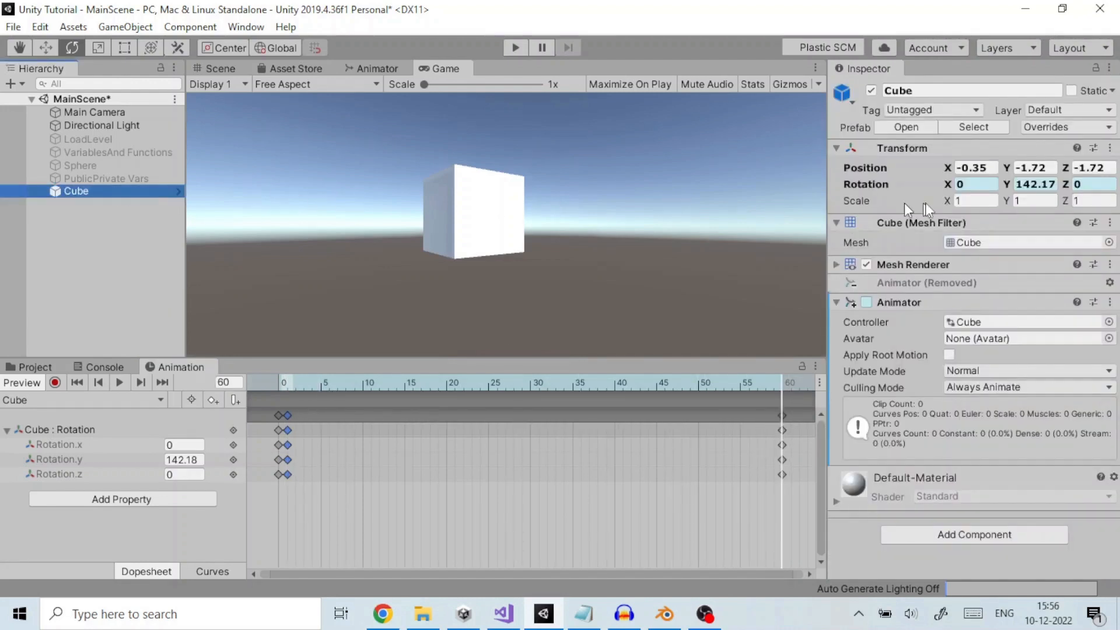
Change the cube's Rotation Y at frame 60 and scrub the timeline to preview the turn.
left_click_drag(1037, 184, 1057, 184)
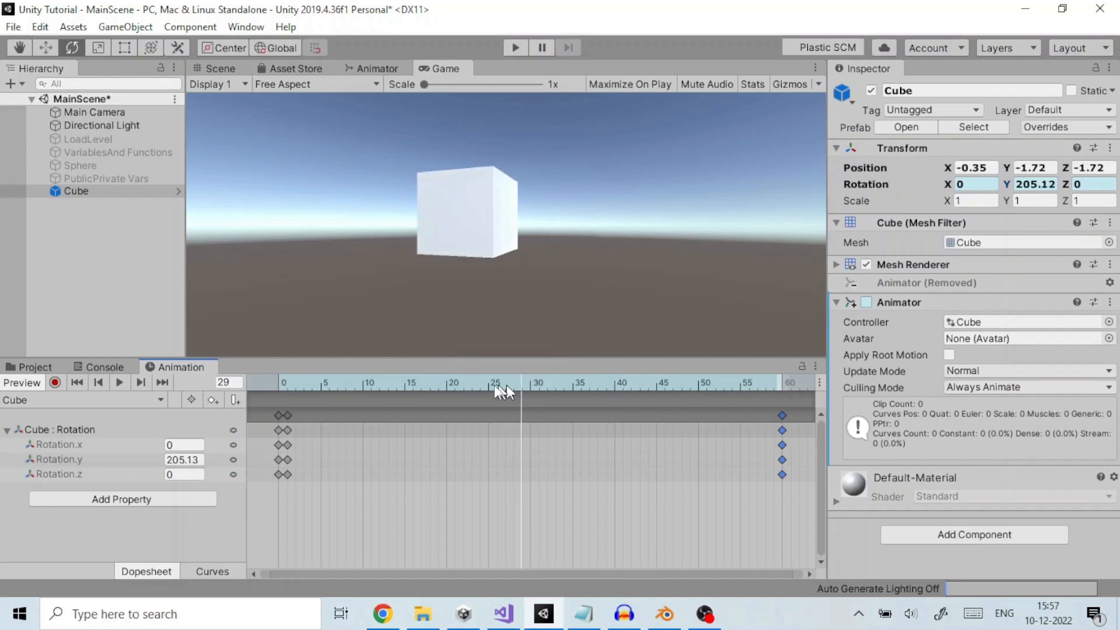
left_click_drag(496, 391, 498, 392)
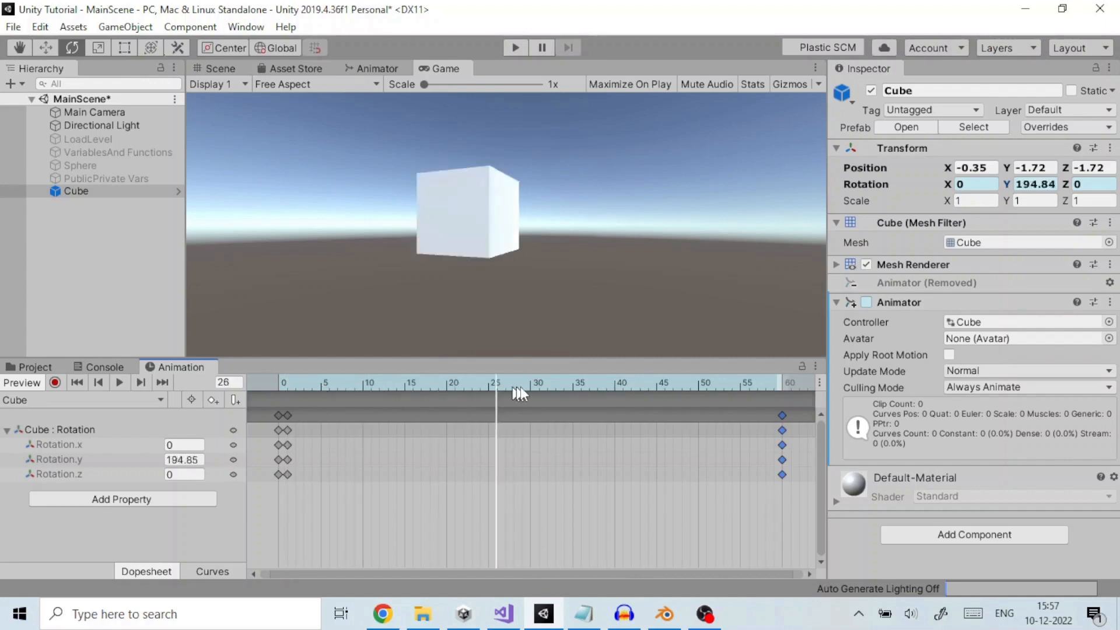
left_click_drag(521, 382, 454, 382)
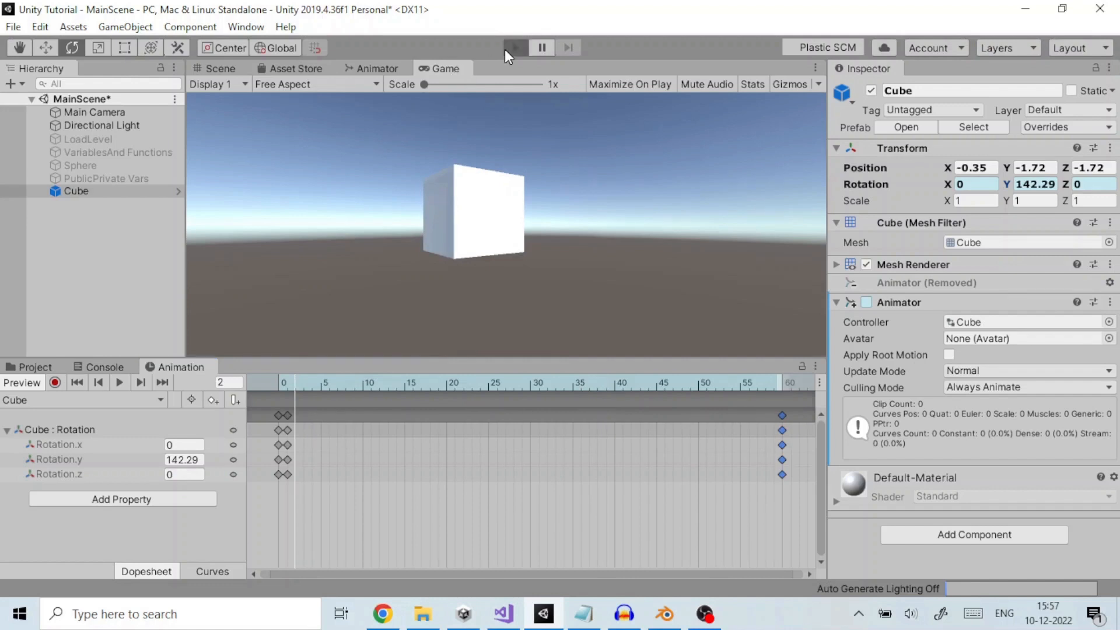
mouse_move(515, 56)
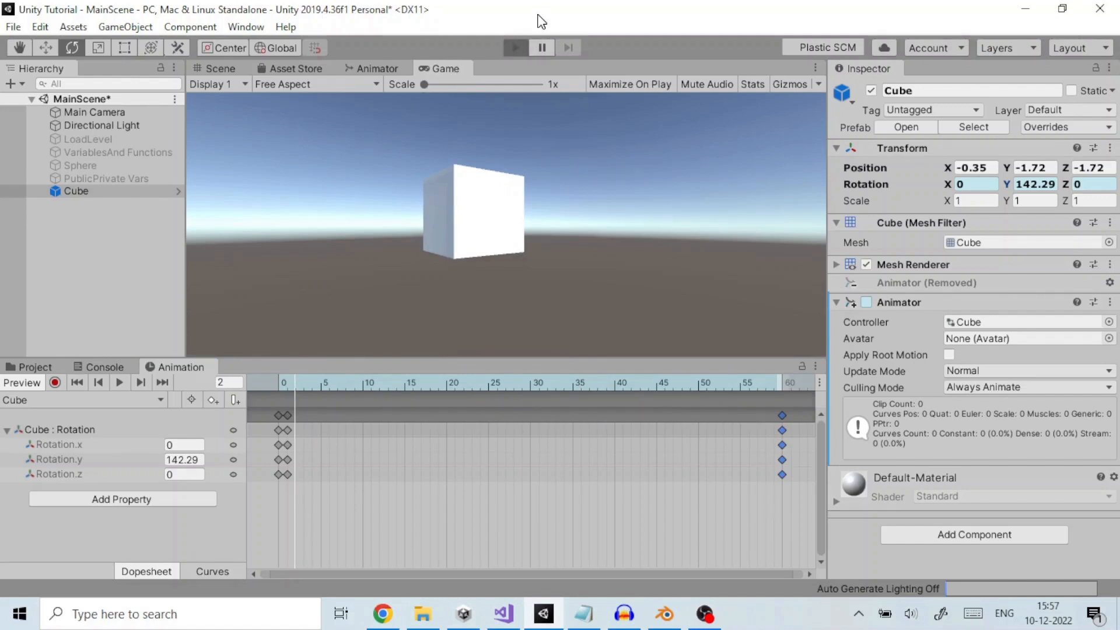
Enter Play mode to watch the cube rotate.
left_click(515, 47)
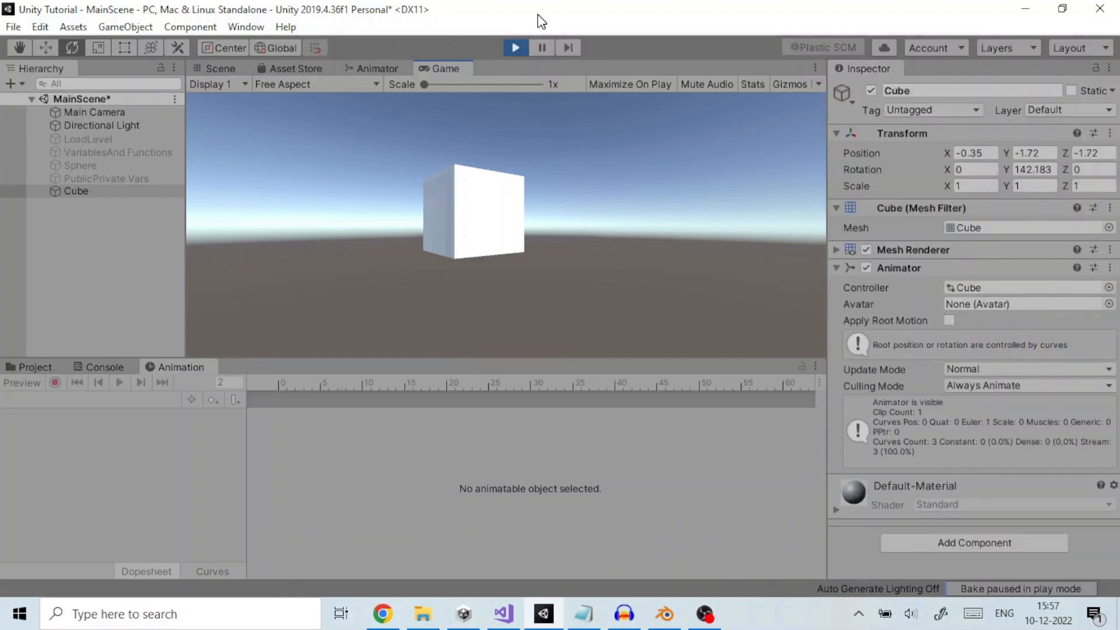